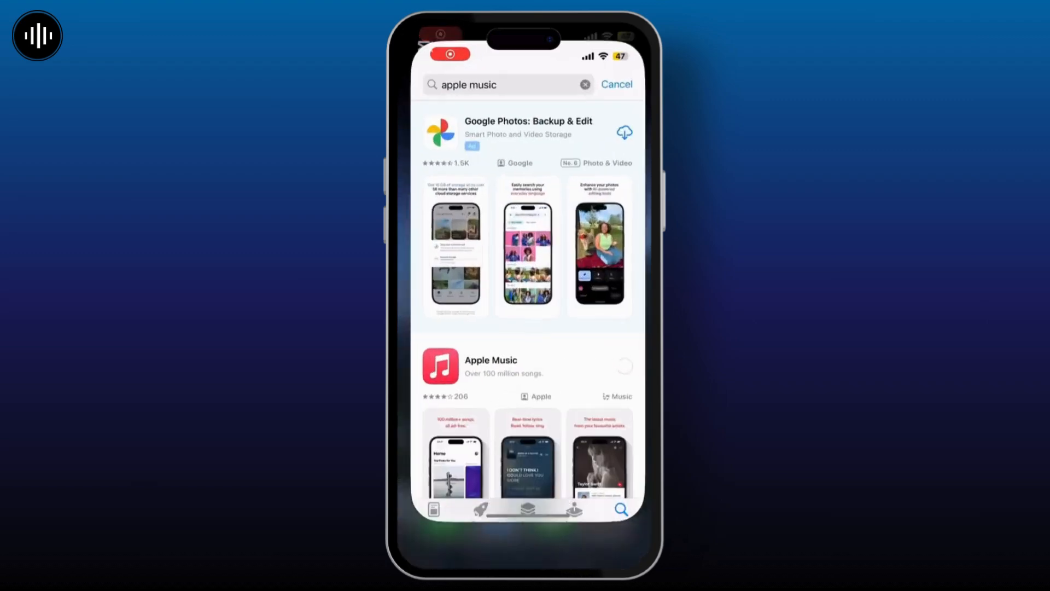
Dismiss the Apple Music search and review the account's Purchase History
click(615, 84)
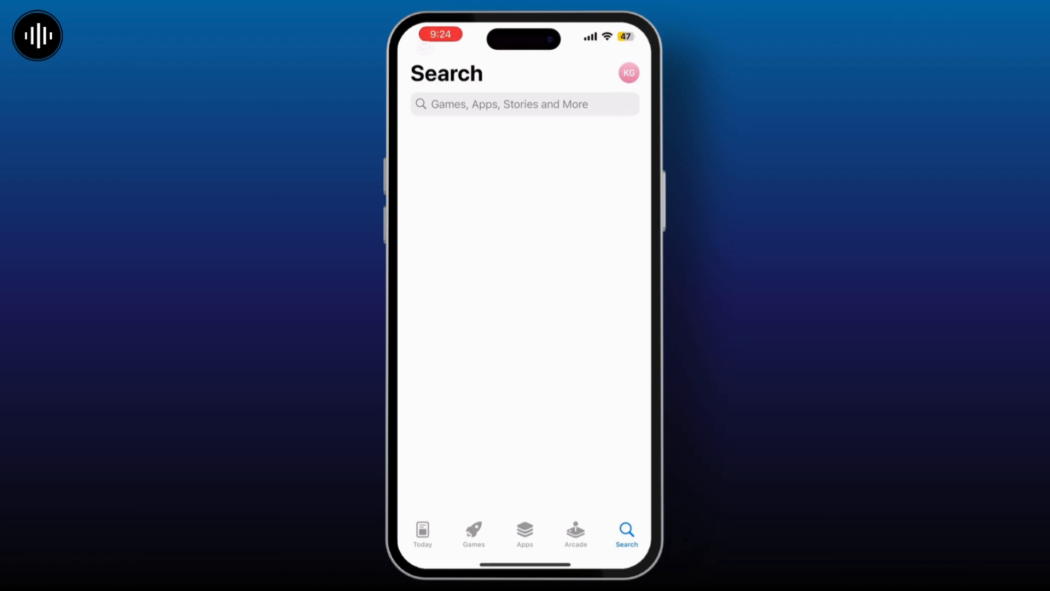
click(628, 73)
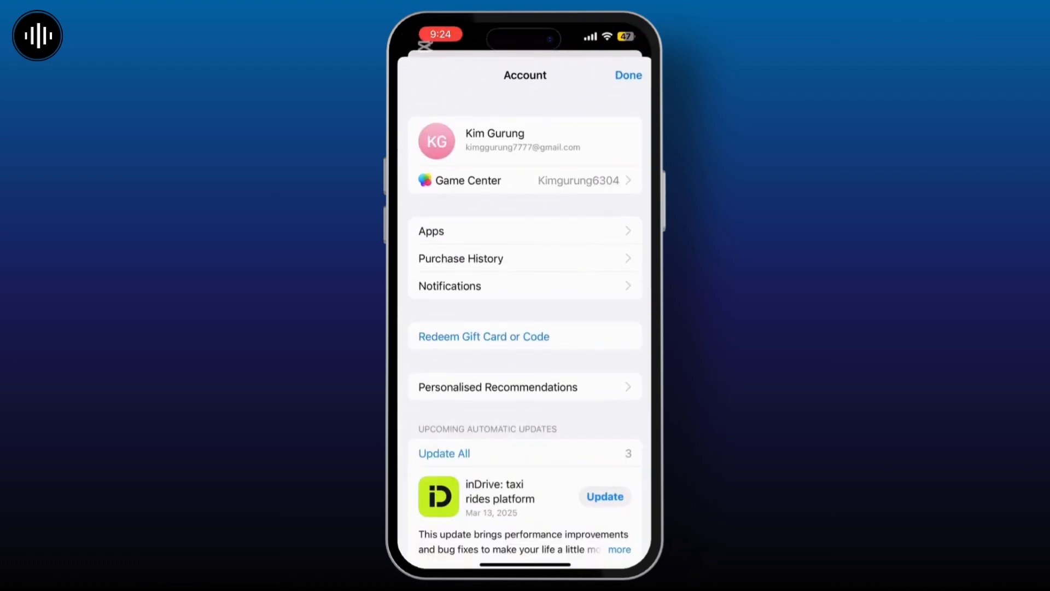
click(460, 259)
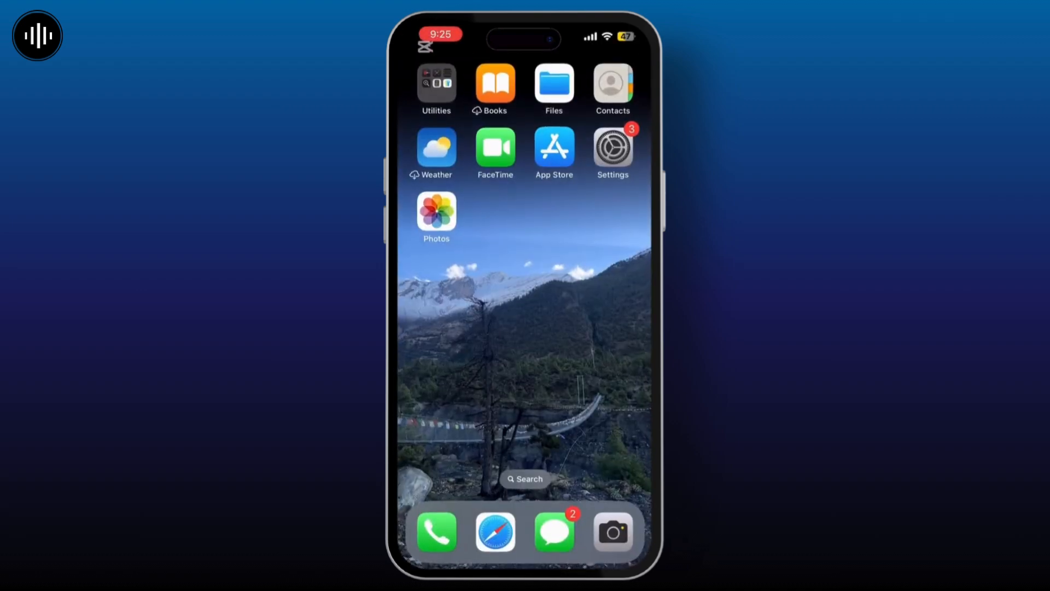
Delete the Block Blast! game from the Games folder
scroll(left, 3)
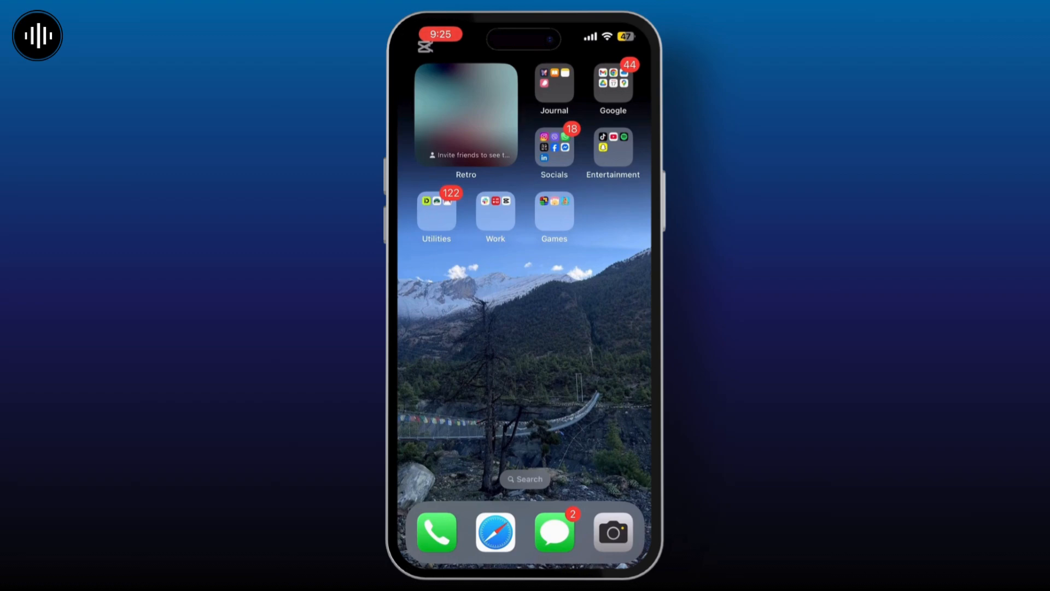
click(496, 211)
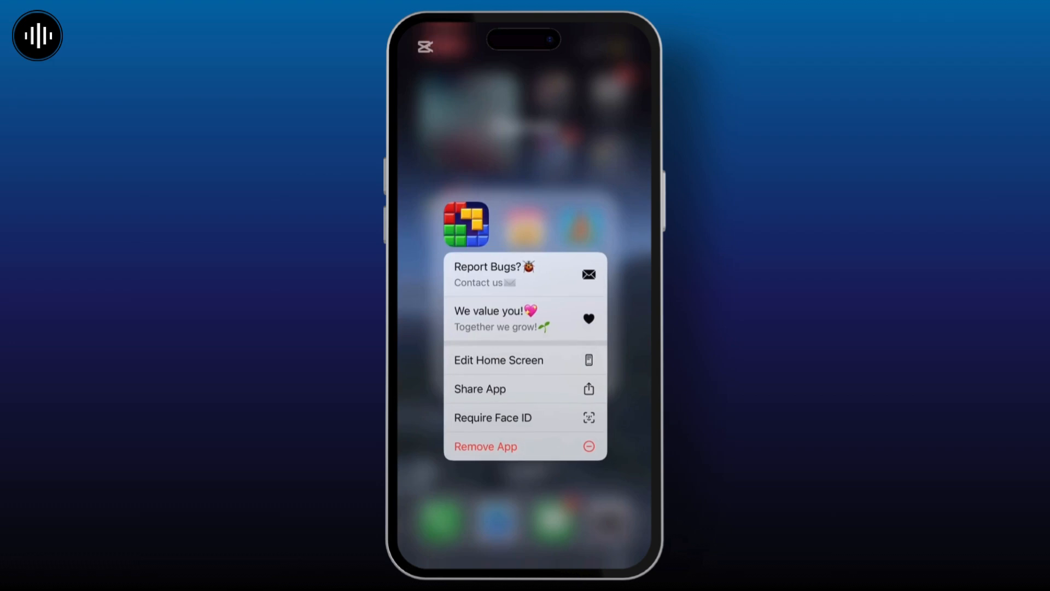
click(485, 447)
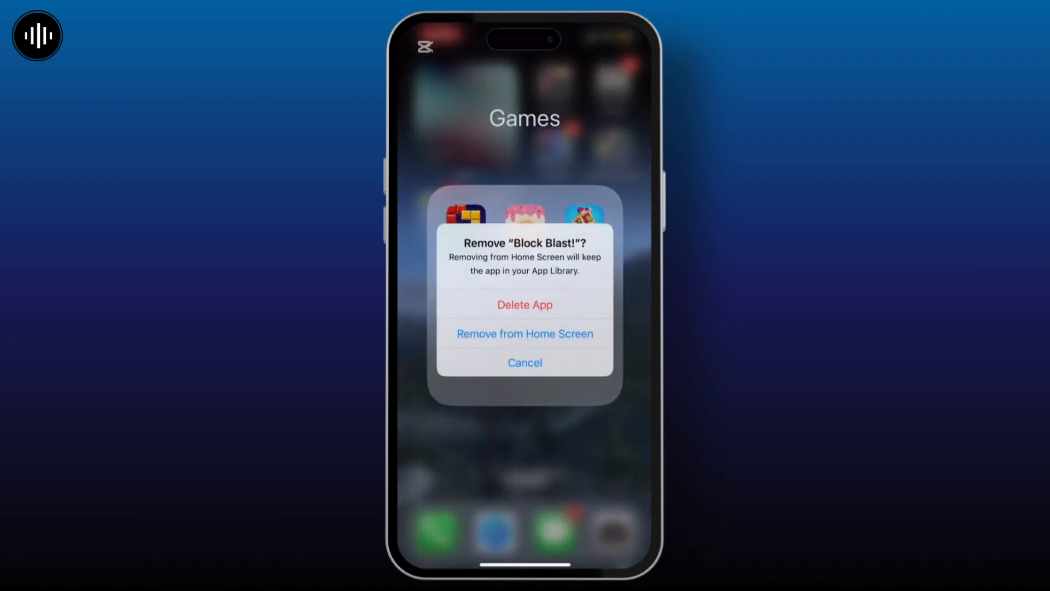
click(525, 362)
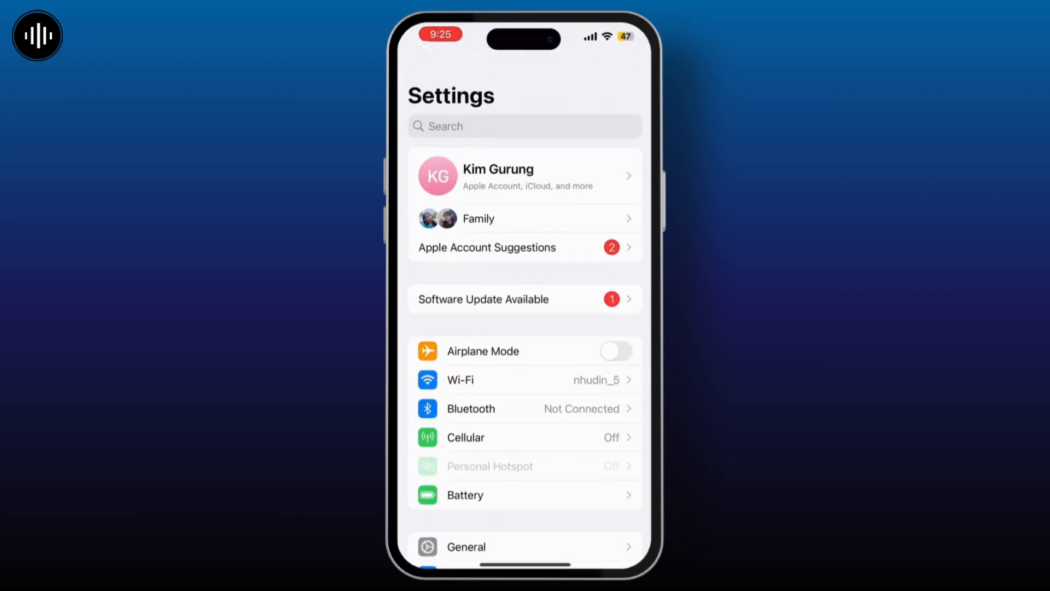
Scroll the Apple Account page to find Sign Out greyed out by restrictions
click(525, 176)
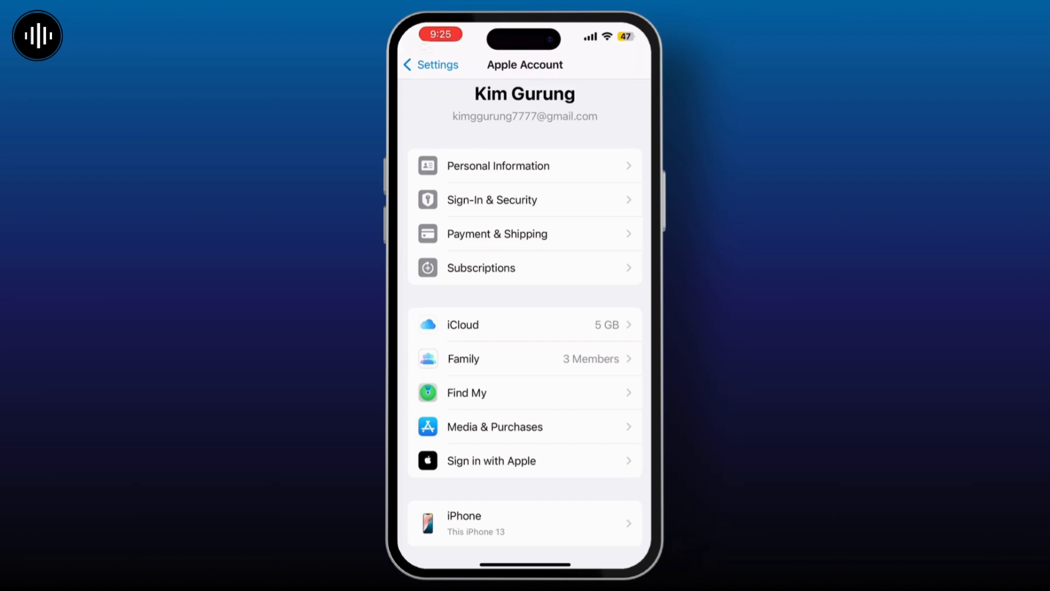
scroll(down, 3)
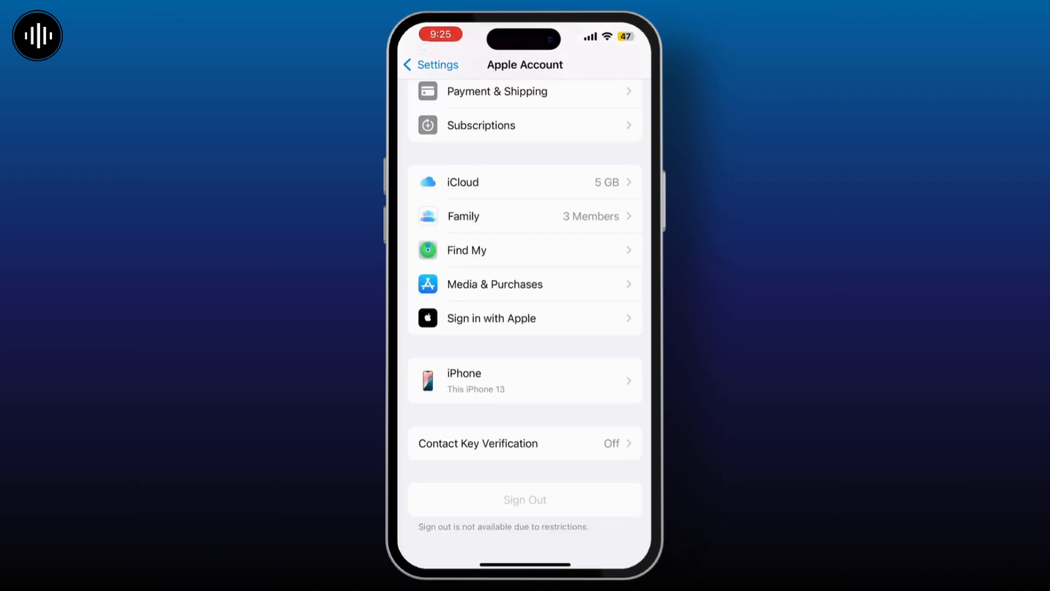
scroll(up, 3)
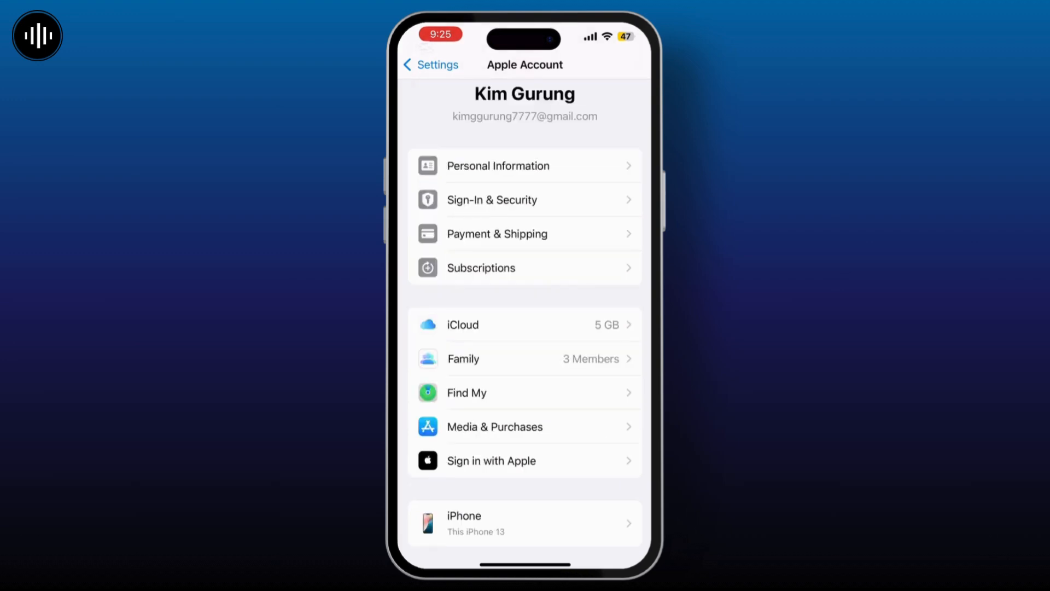